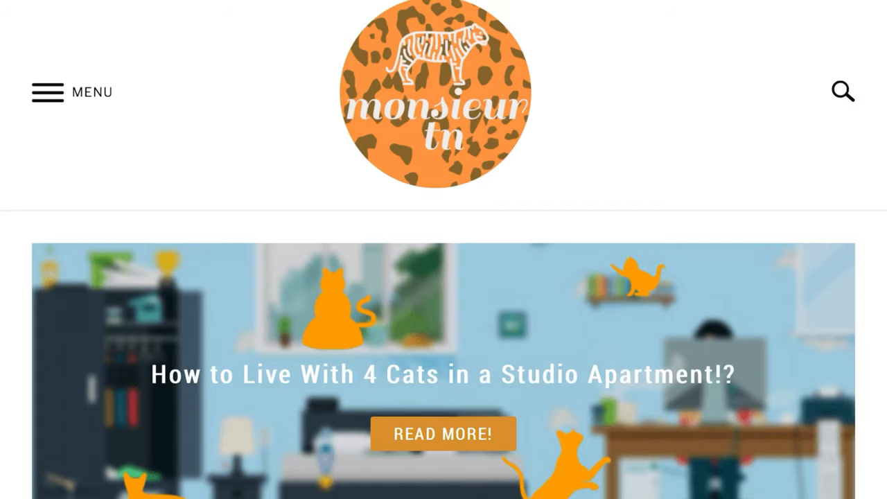
scroll("down", 3)
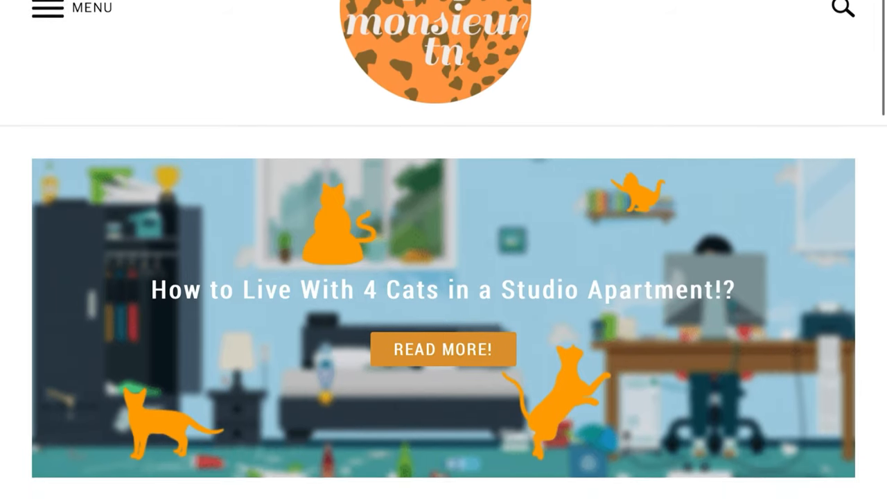
scroll("down", 3)
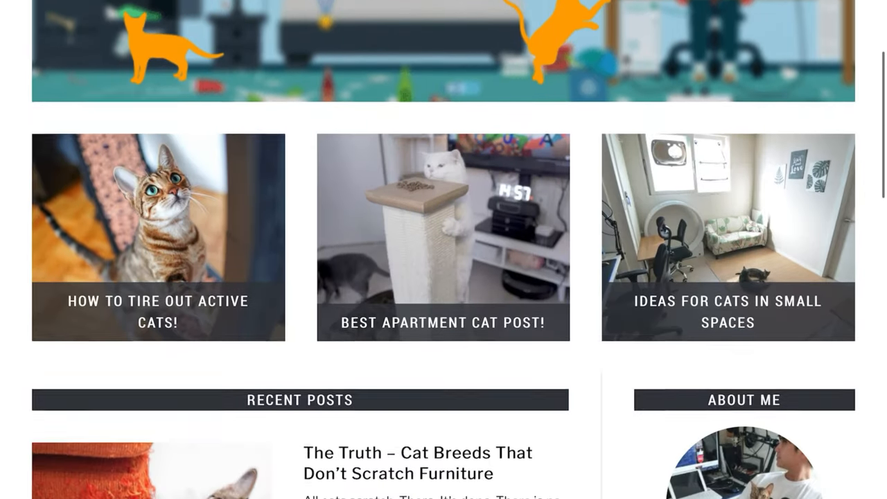
scroll("down", 3)
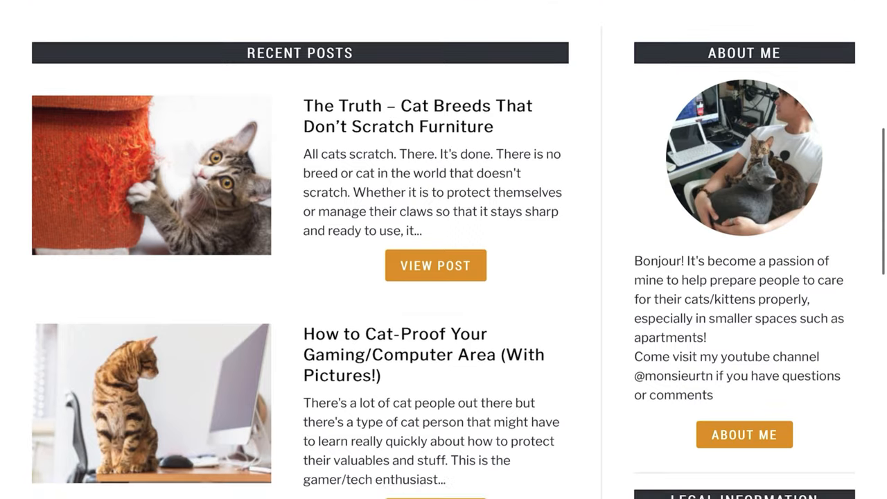
scroll("down", 3)
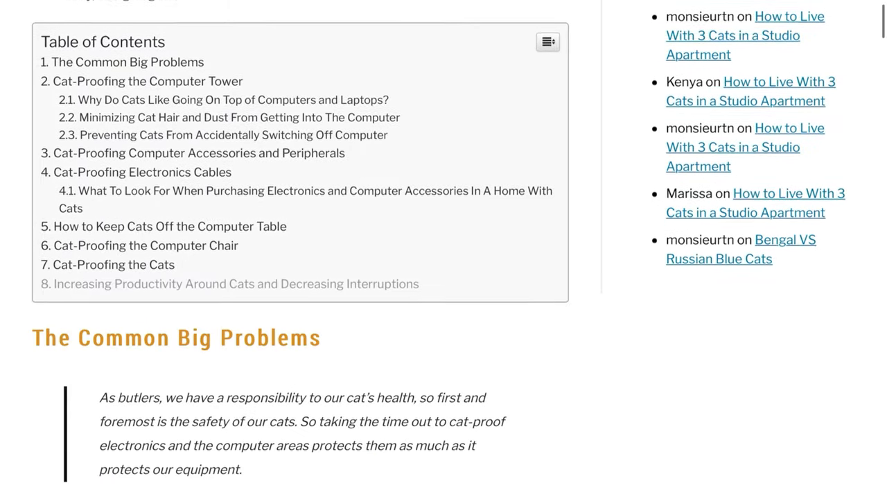
scroll("down", 3)
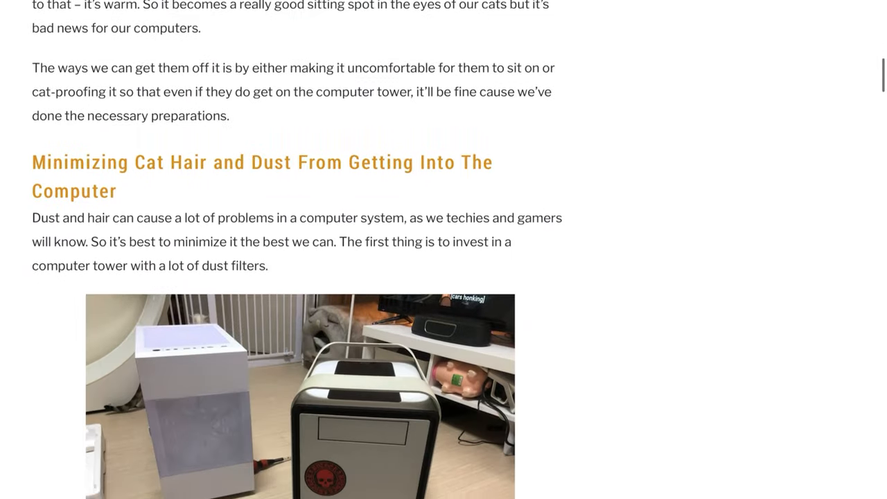
scroll("down", 3)
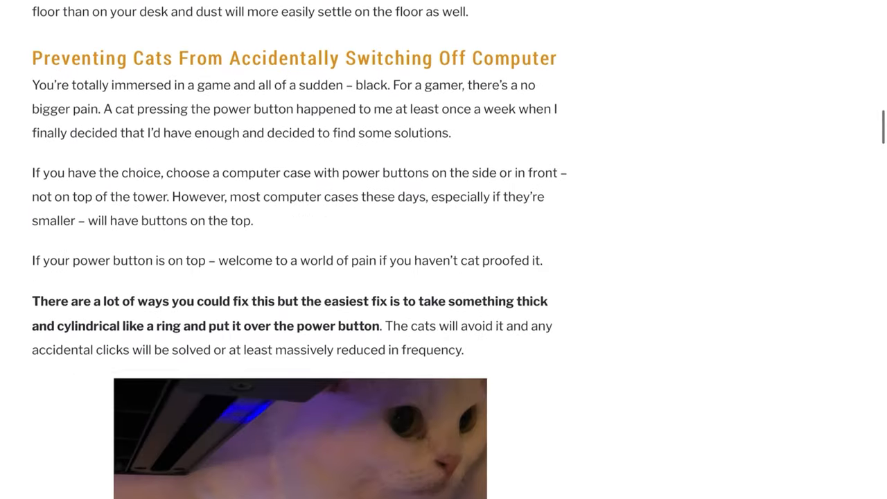
scroll("down", 3)
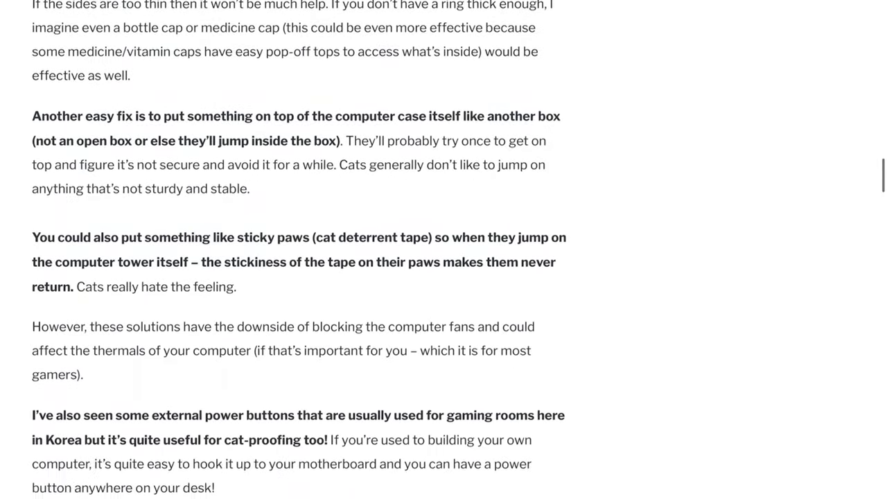
scroll("down", 3)
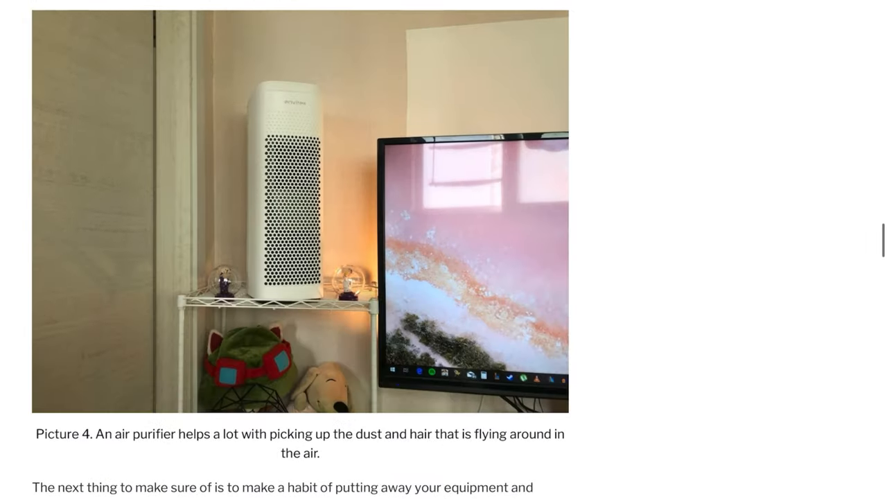